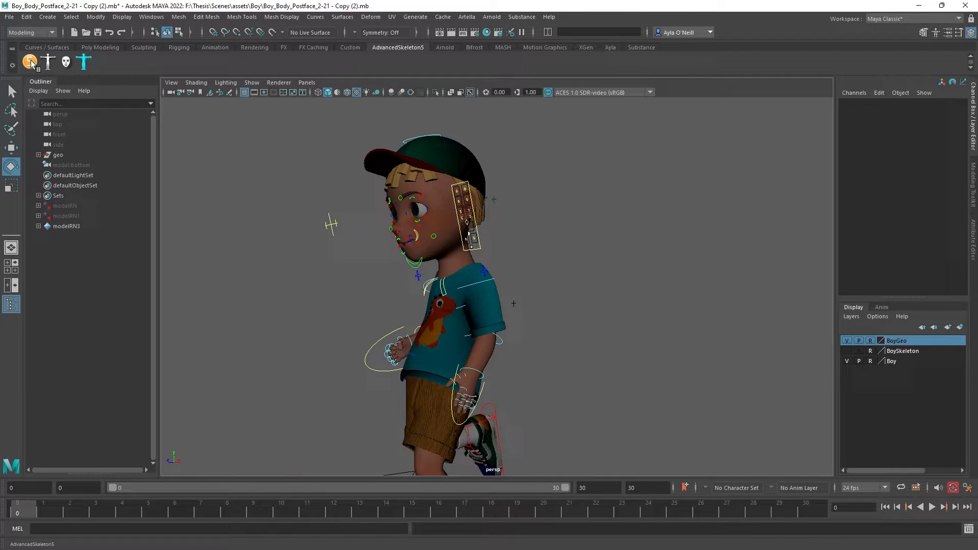
- Launch the AdvancedSkeleton biped picker from the shelf button
click(30, 62)
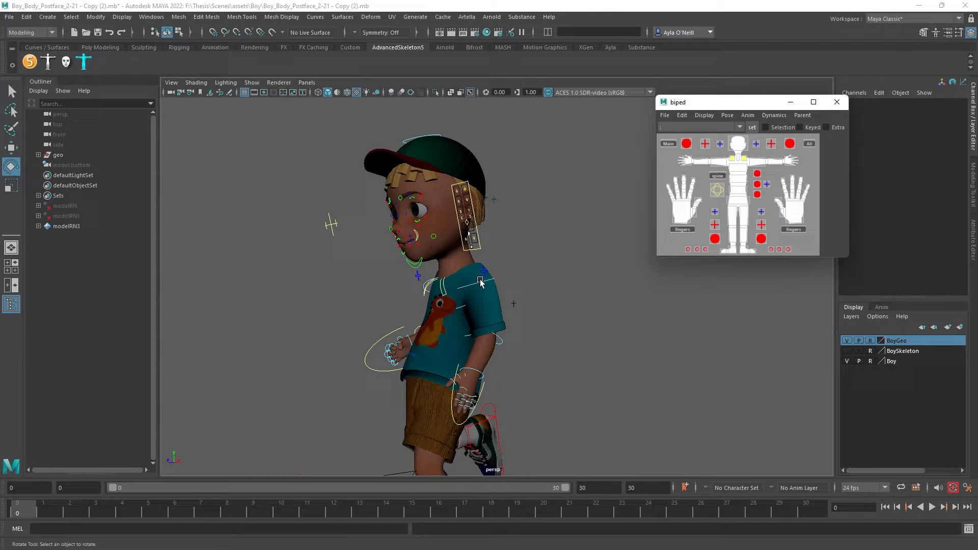
- Select the FKShoulder_L control on the boy in the viewport
click(480, 280)
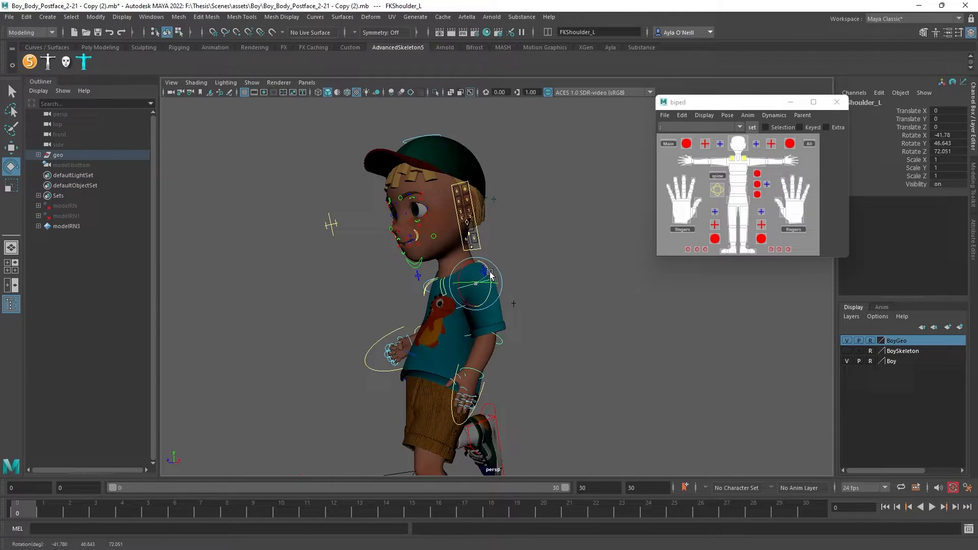
drag(490, 274, 480, 281)
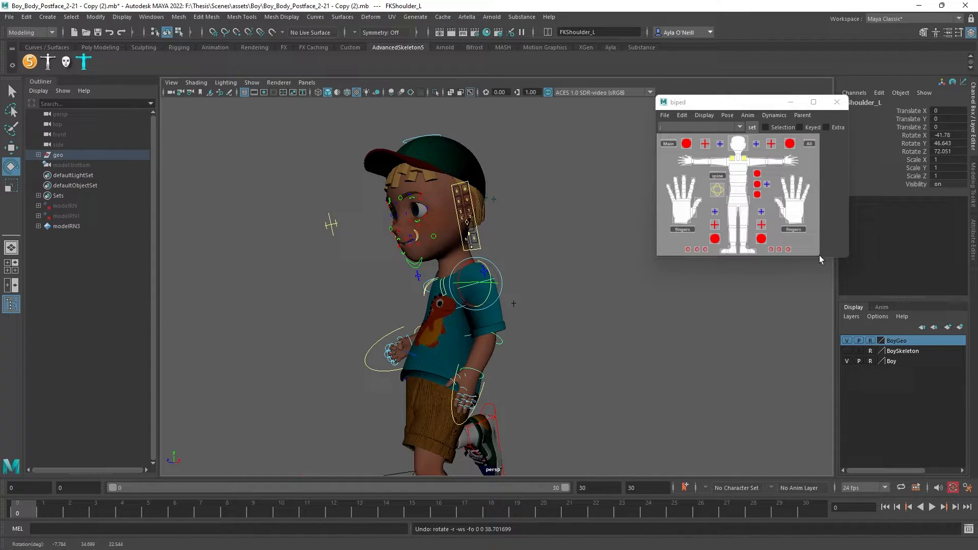
click(738, 157)
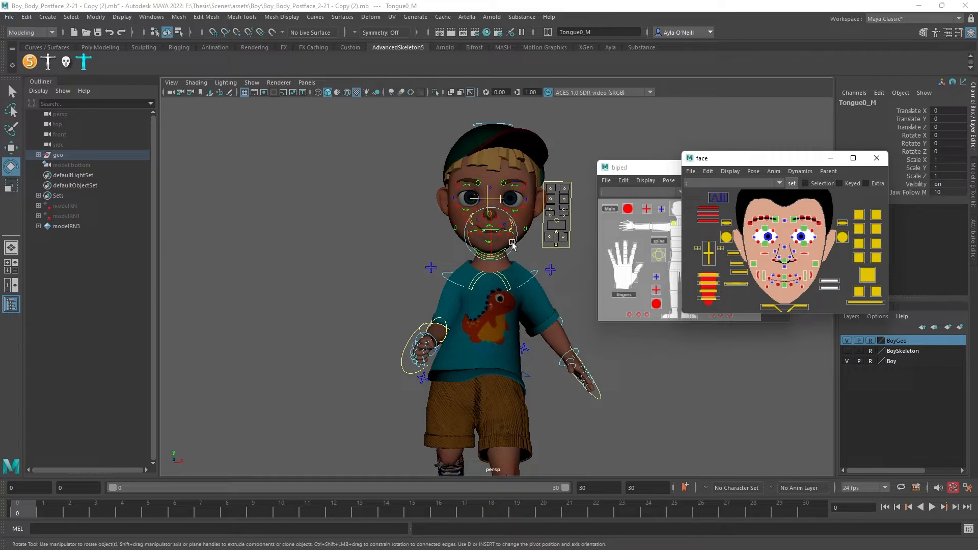
- Move the face picker window off the character so the boy stays visible
drag(499, 244, 496, 246)
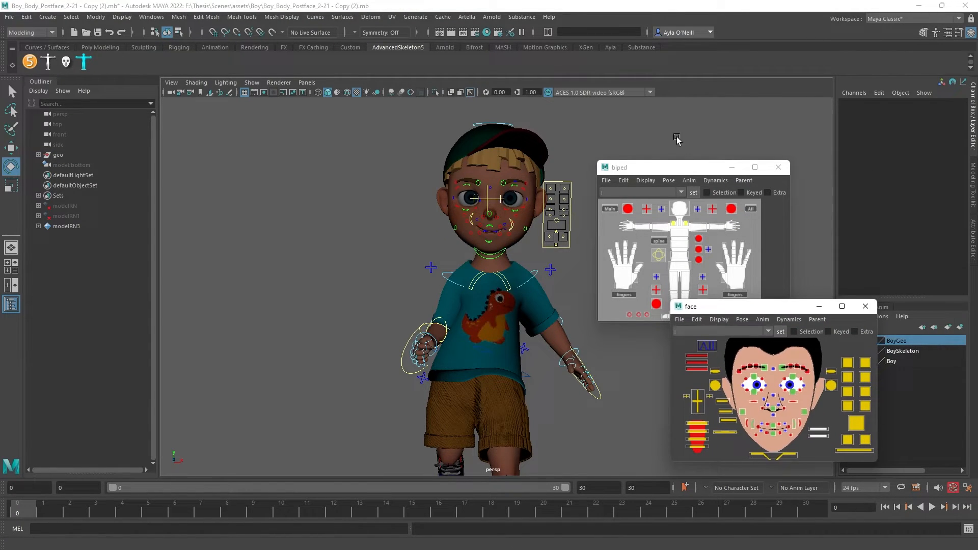
- Move the biped picker to the upper right and select the boy's right smile-pull control
drag(663, 166, 721, 117)
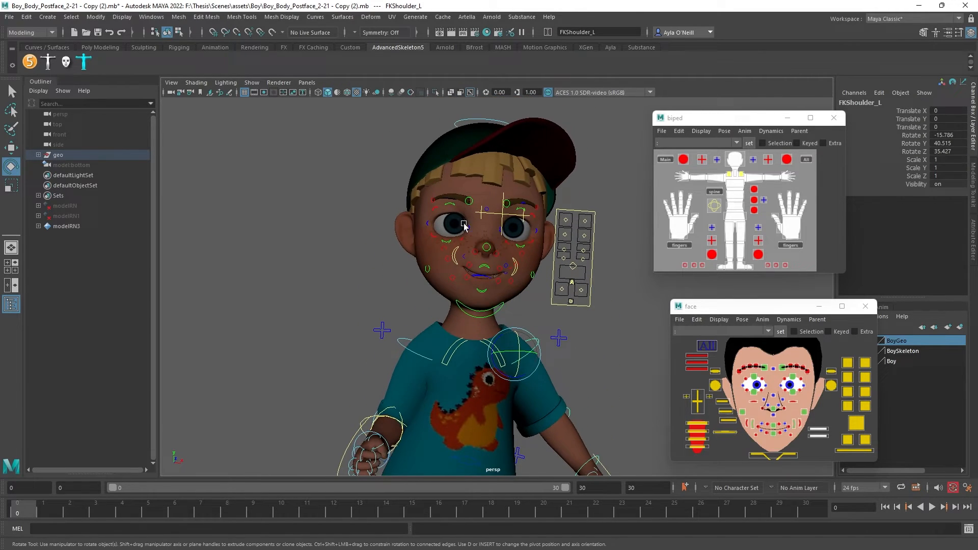
click(462, 258)
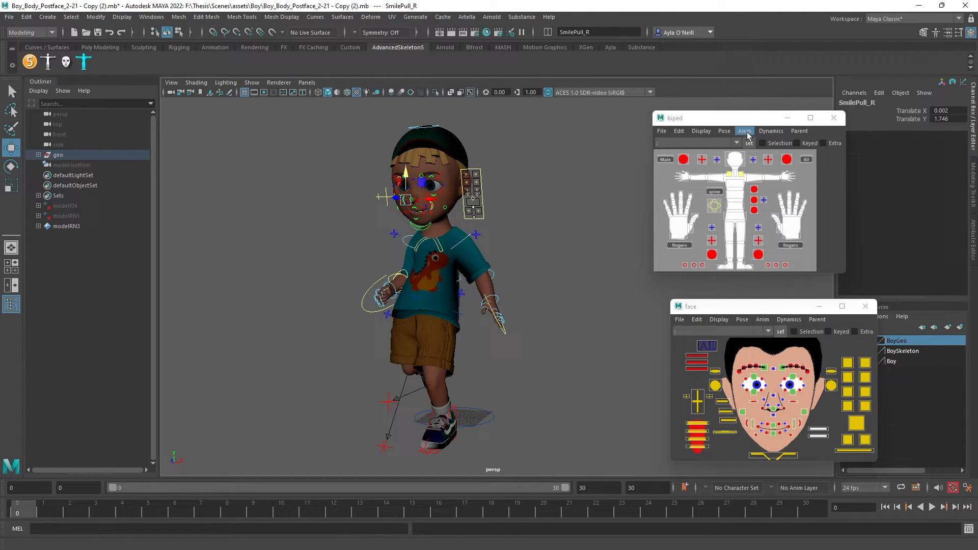
- Use Pose > Reset in the biped picker to return the body to its default pose
click(723, 131)
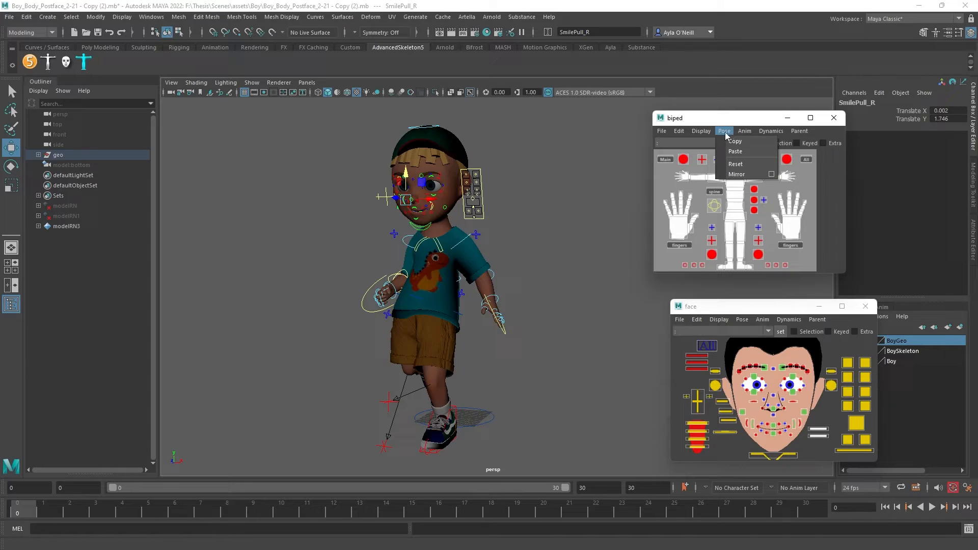
click(735, 163)
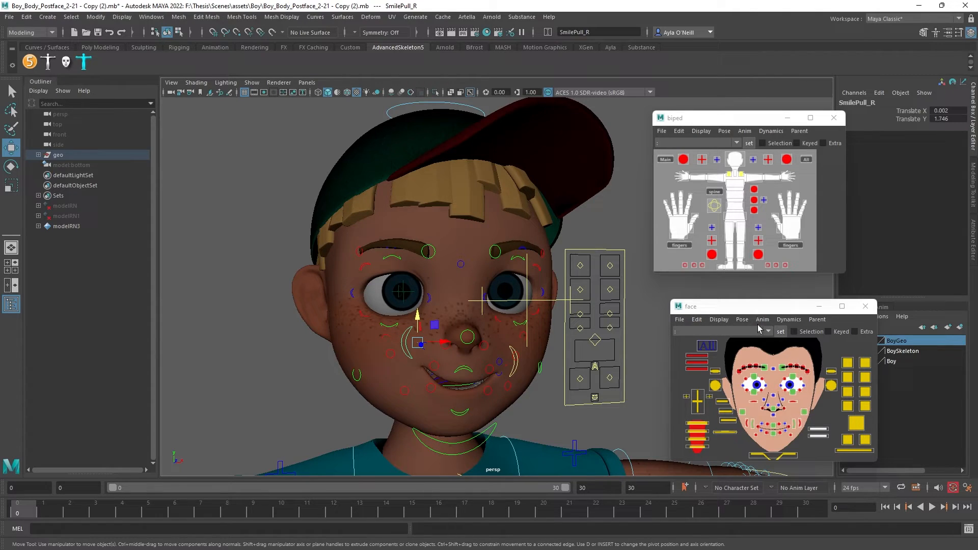
- Use Pose > Reset in the face picker to return all face controls to neutral
click(742, 319)
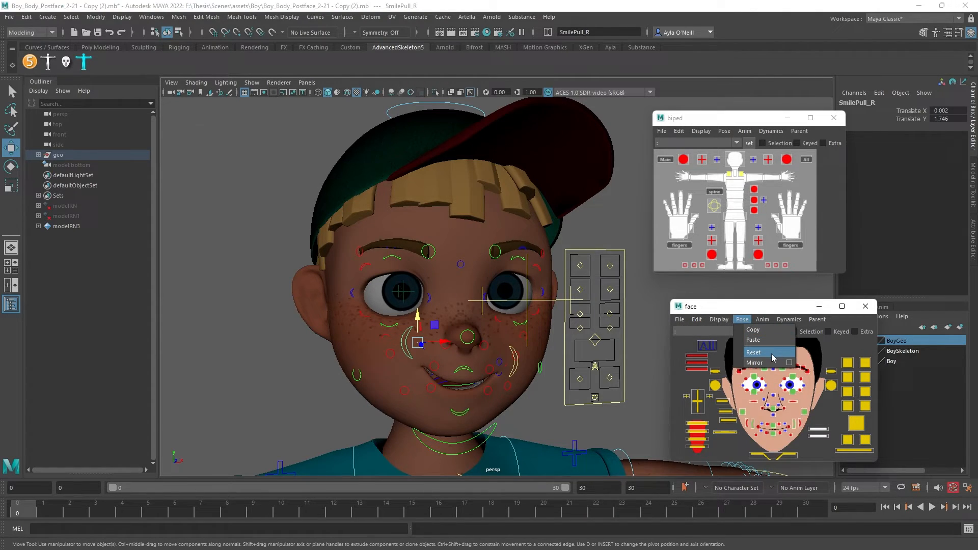
click(752, 352)
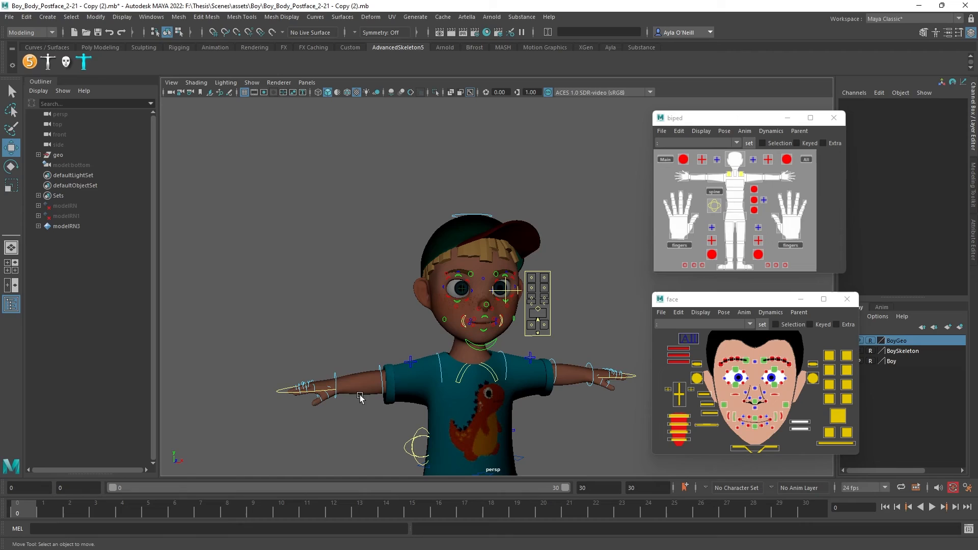
mouse_move(350, 341)
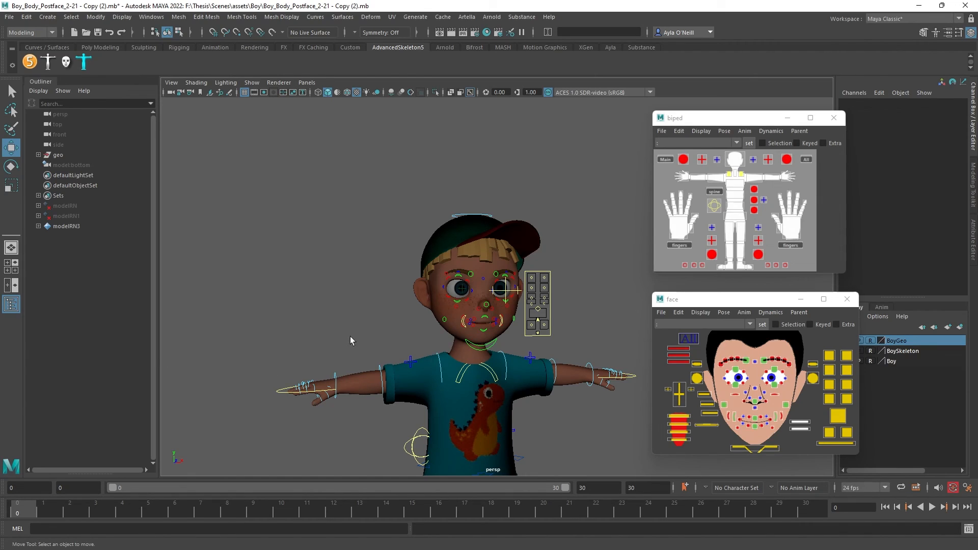